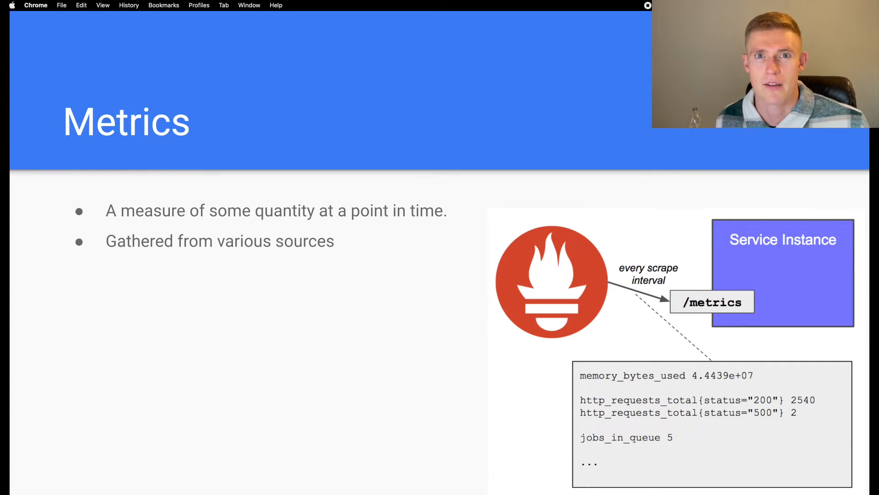
Step: Advance the Metrics slide to reveal the Stored bullet and the next point
{"action": "key", "text": "right"}
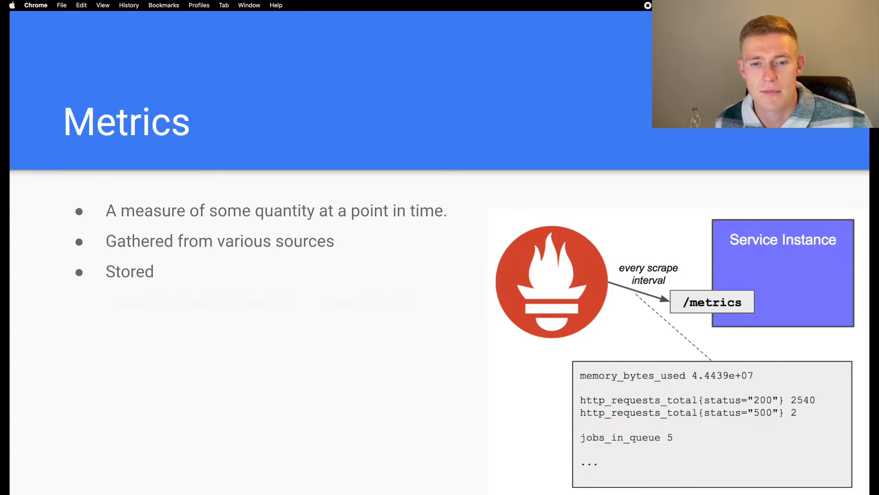
{"action": "key", "text": "right"}
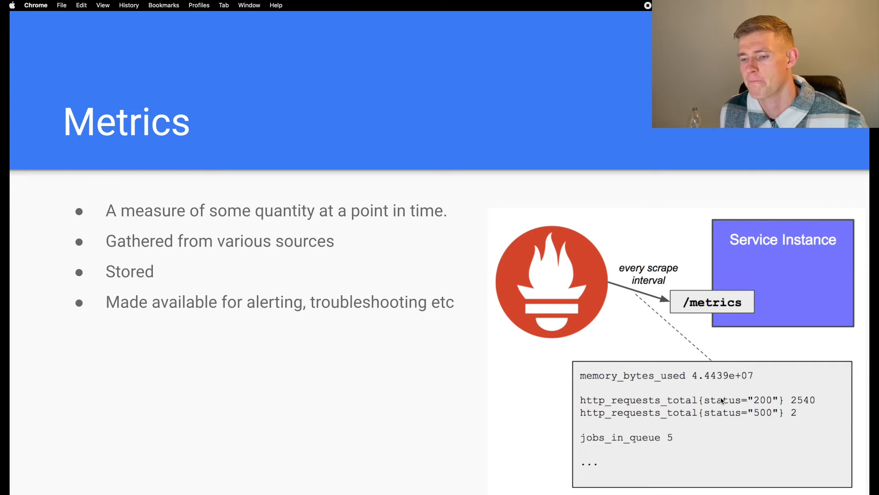
{"action": "mouse_move", "coordinate": [599, 374]}
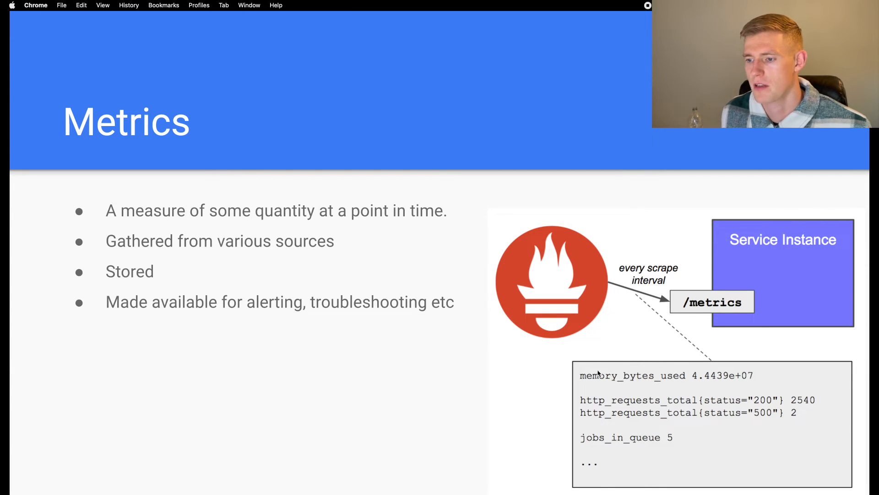
{"action": "mouse_move", "coordinate": [607, 379]}
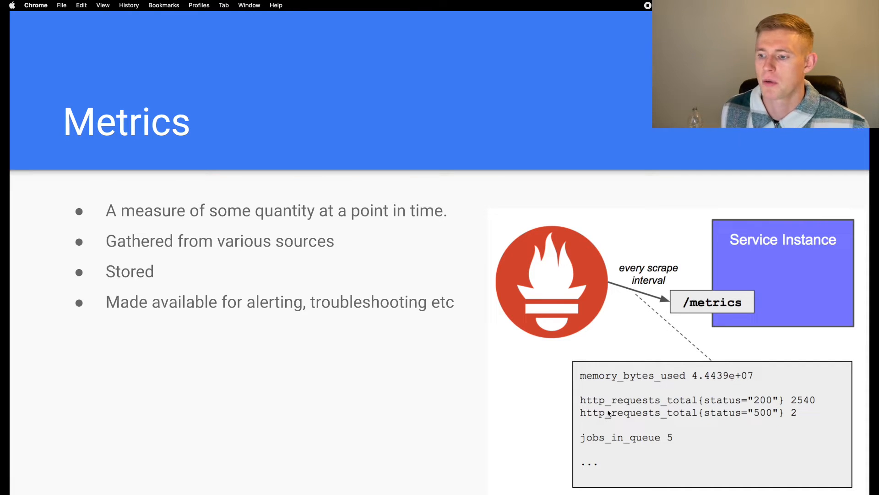
{"action": "mouse_move", "coordinate": [702, 403]}
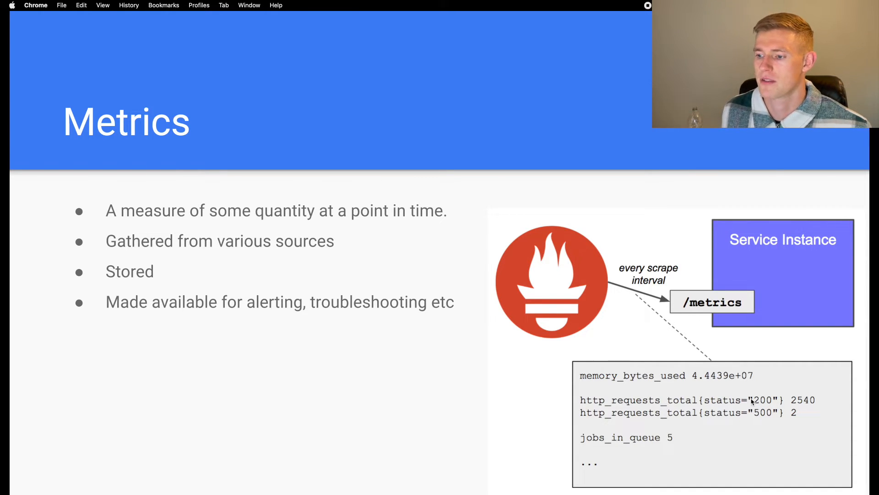
{"action": "mouse_move", "coordinate": [595, 284]}
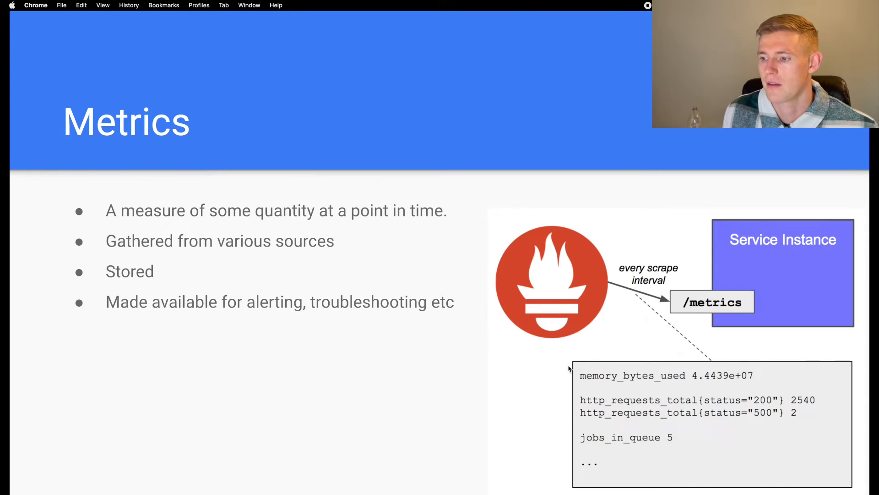
{"action": "mouse_move", "coordinate": [723, 390]}
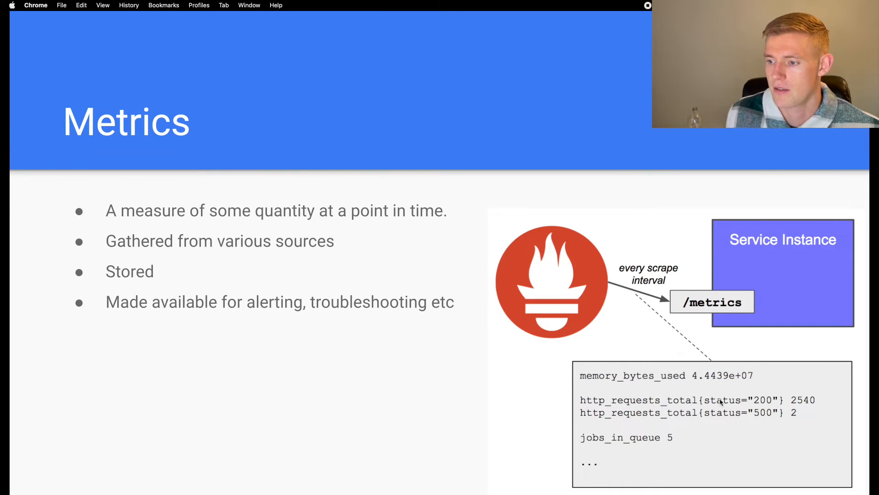
{"action": "mouse_move", "coordinate": [612, 410]}
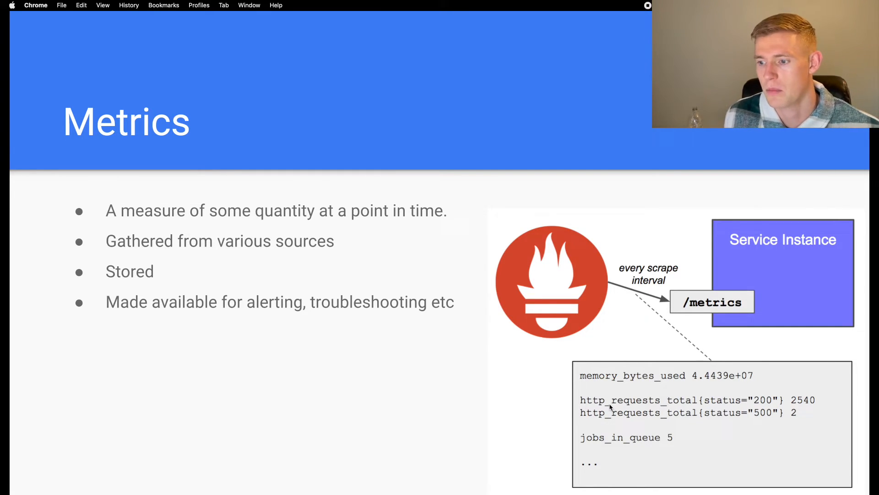
{"action": "mouse_move", "coordinate": [278, 354]}
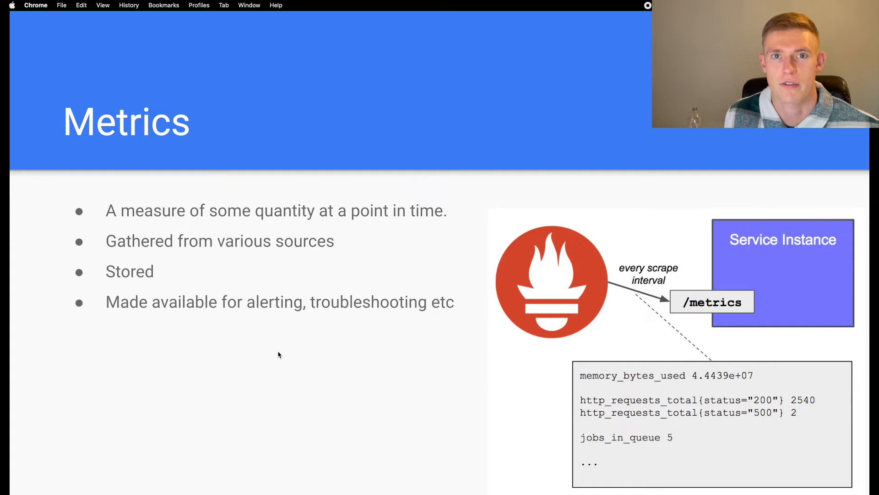
{"action": "mouse_move", "coordinate": [702, 406]}
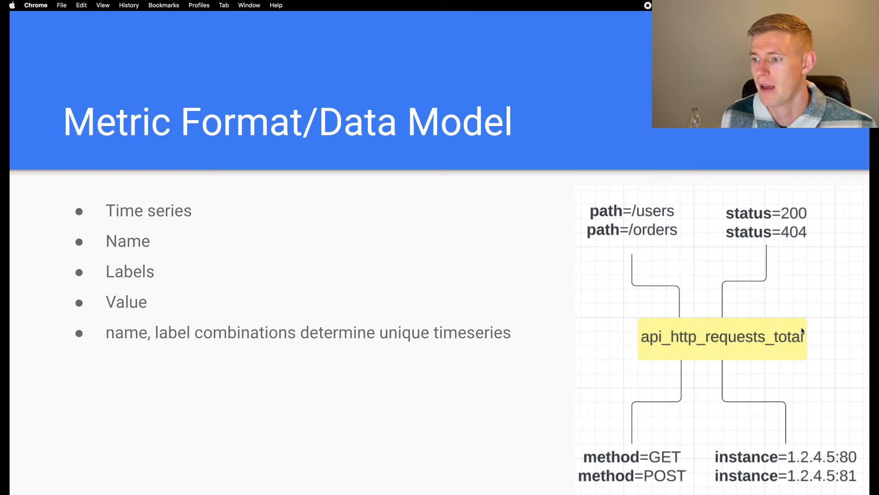
{"action": "mouse_move", "coordinate": [670, 242]}
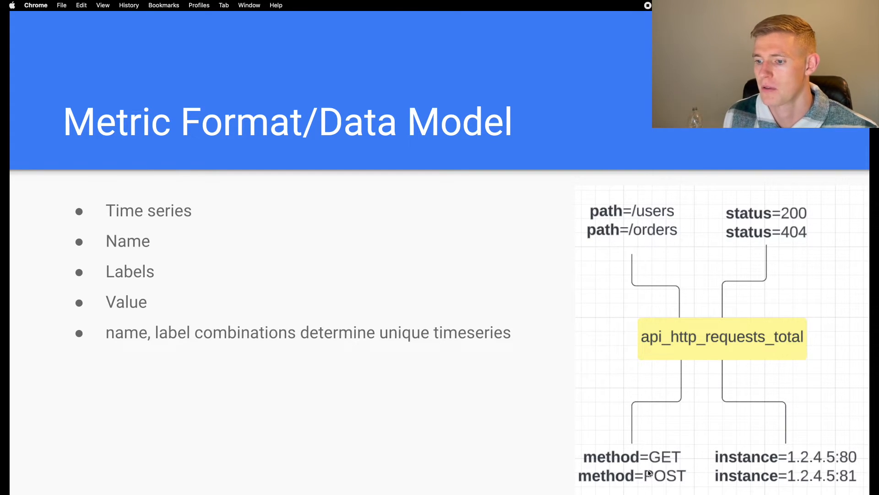
{"action": "mouse_move", "coordinate": [761, 466]}
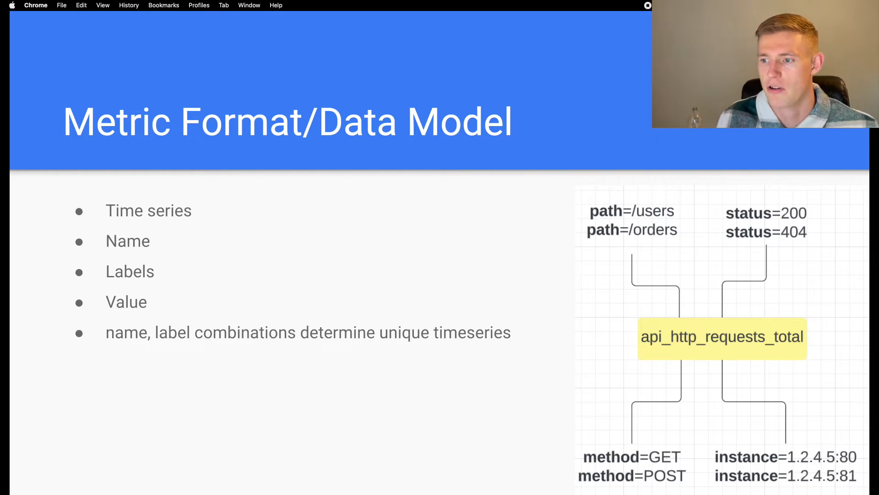
{"action": "mouse_move", "coordinate": [656, 469]}
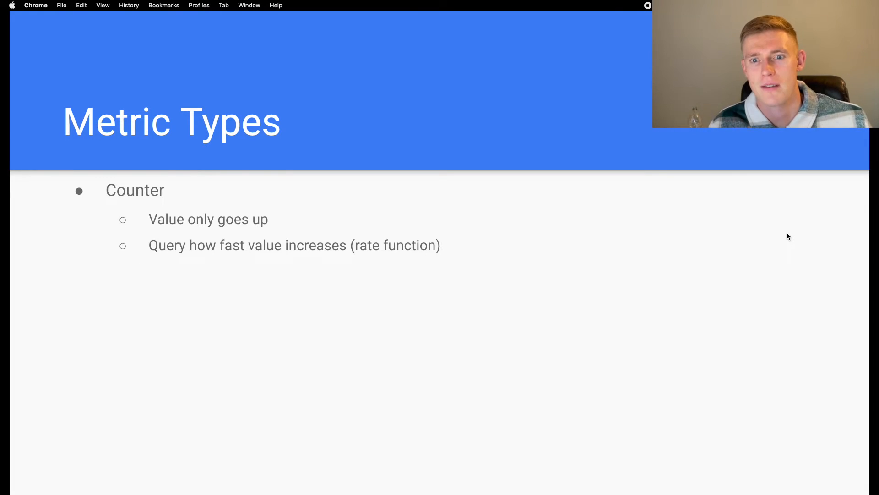
{"action": "key", "text": "right"}
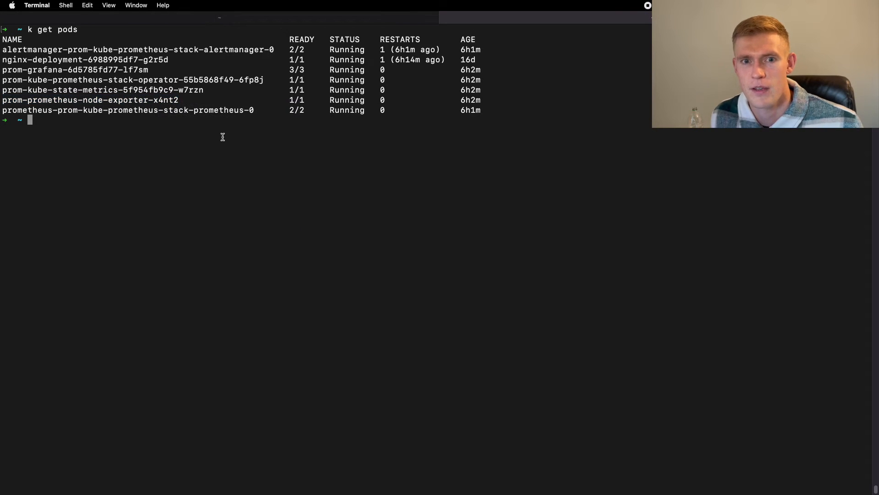
Step: Port-forward pod prom-prometheus-node-exporter-x4nt2 on 9100:9100 with kubectl
{"action": "type", "text": "k"}
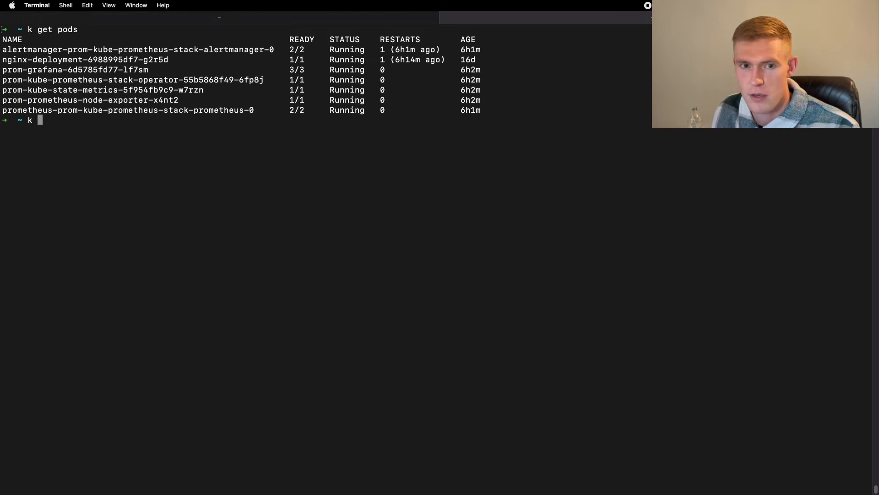
{"action": "type", "text": "port-forward"}
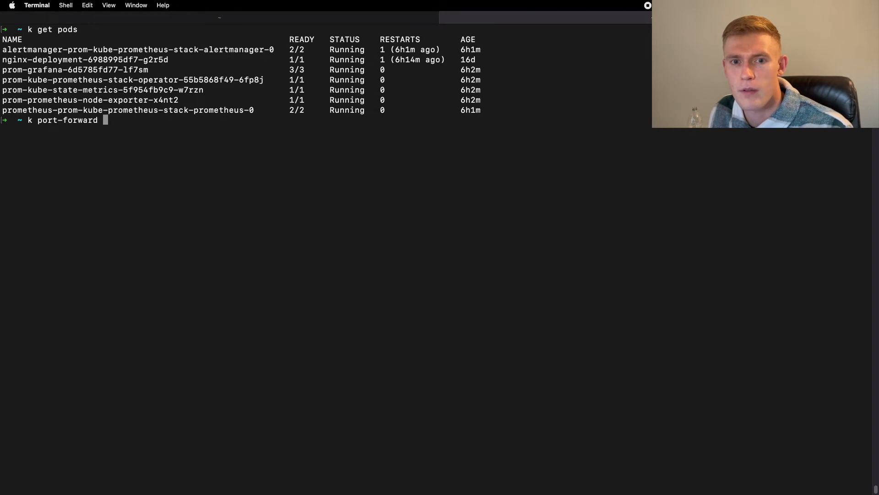
{"action": "type", "text": "prom-prometheus-node-exporter-x4nt2"}
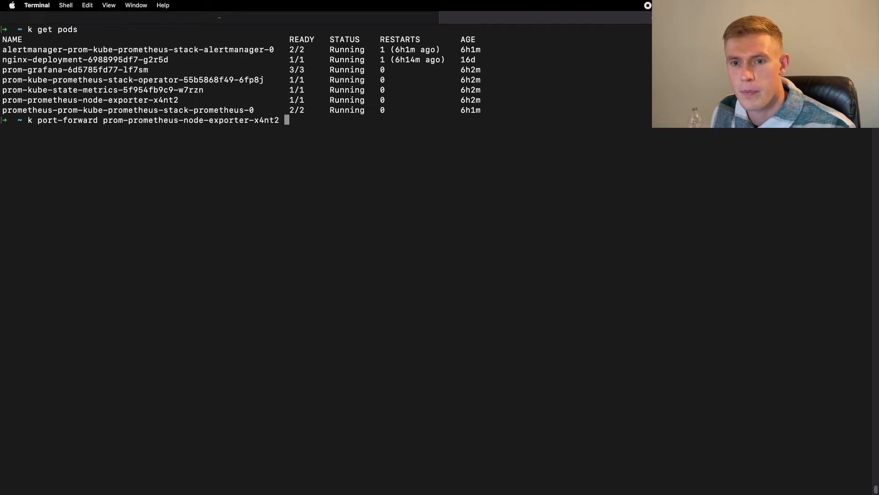
{"action": "type", "text": "910"}
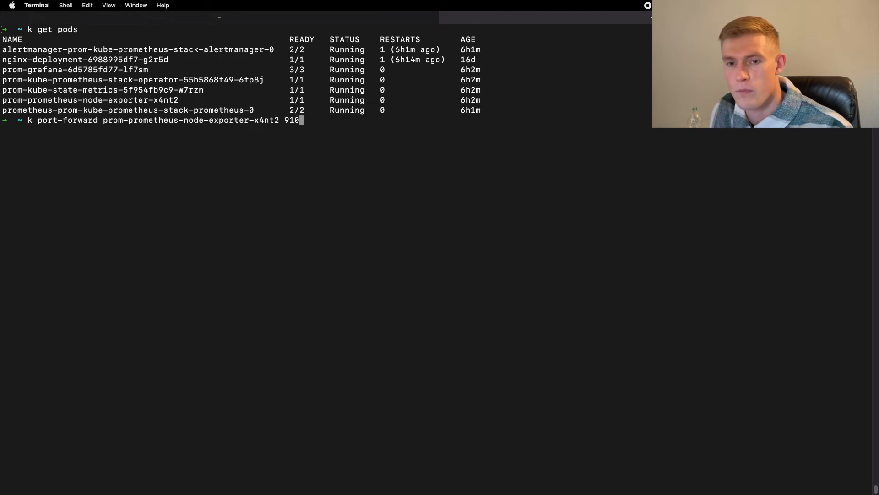
{"action": "type", "text": "0:9100"}
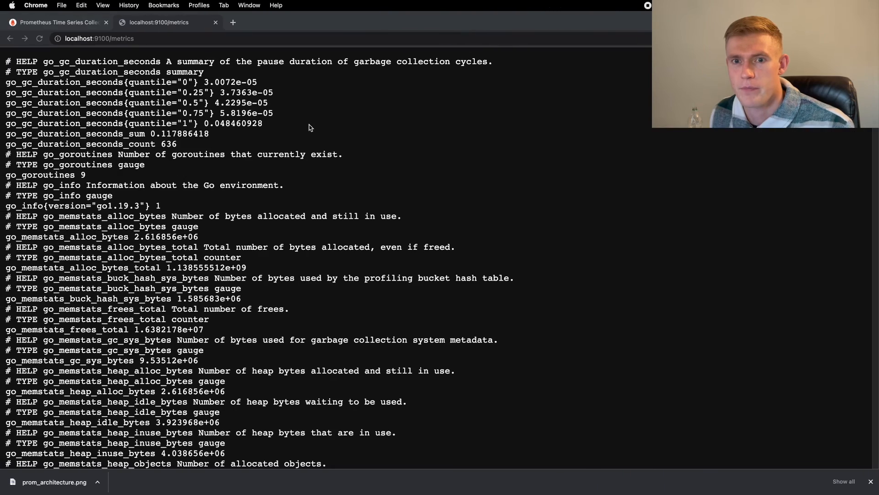
Step: Scroll to the node_cpu metrics, highlight node_cpu_guest_seconds_total, then return to the Prometheus graph page
{"action": "scroll", "scroll_direction": "down", "scroll_amount": 3}
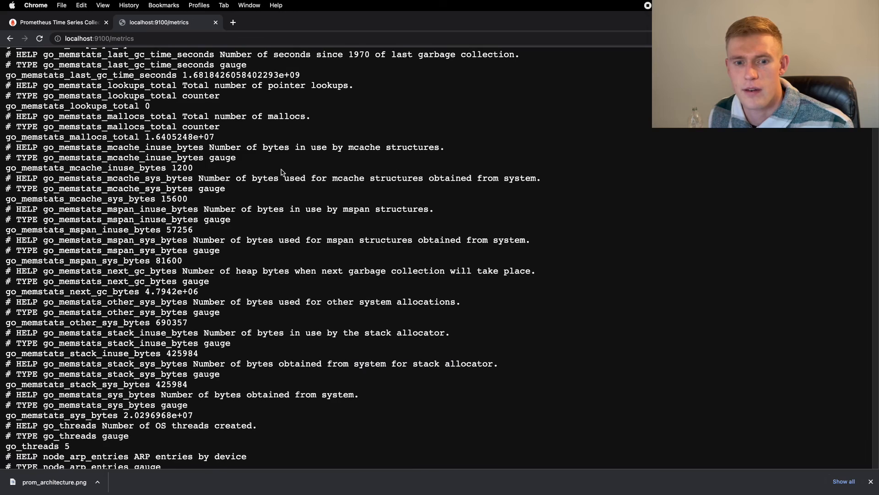
{"action": "scroll", "scroll_direction": "down", "scroll_amount": 3}
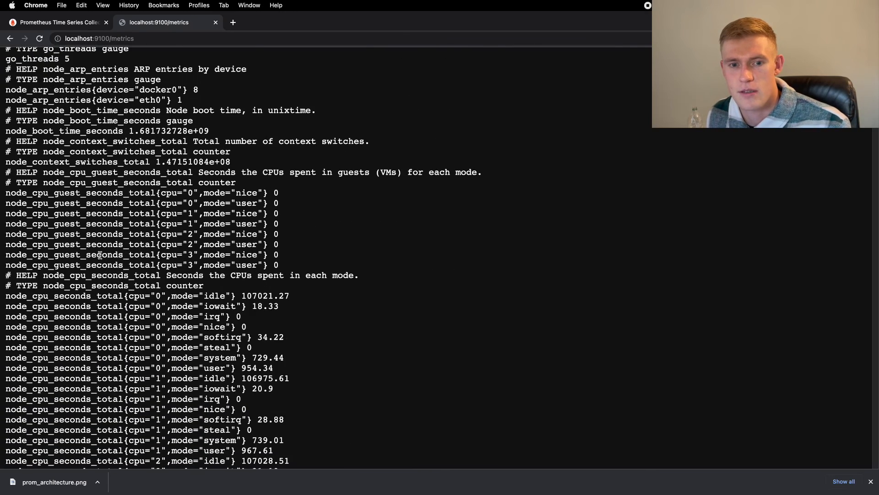
{"action": "double_click", "coordinate": [80, 203]}
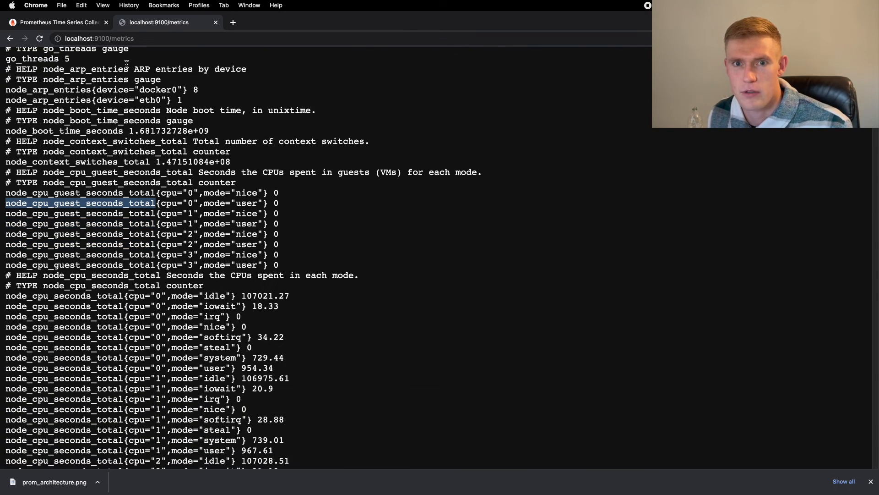
{"action": "left_click", "coordinate": [60, 22]}
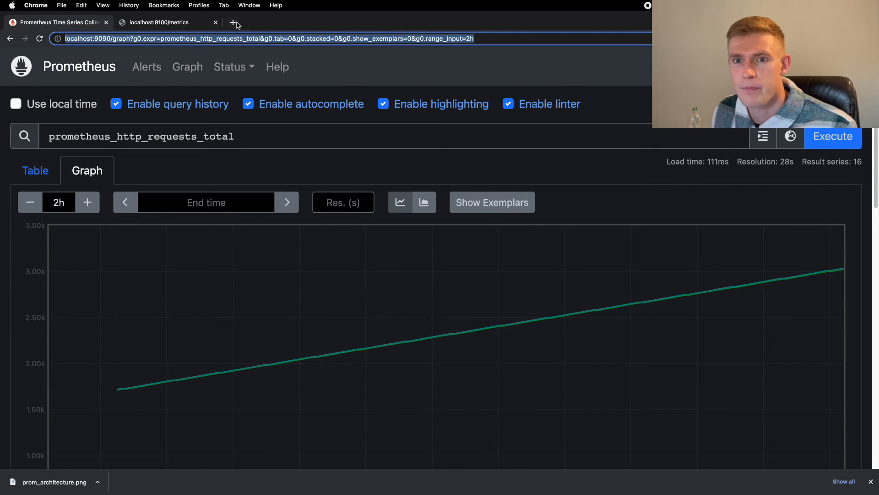
Step: Open localhost:9090/targets in a new tab and search for 'node' to find the node-exporter target
{"action": "left_click", "coordinate": [231, 22]}
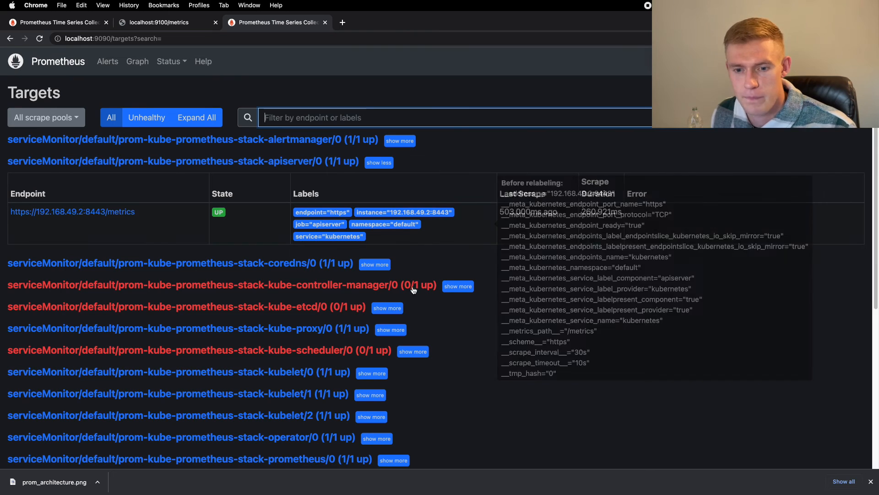
{"action": "type", "text": "node"}
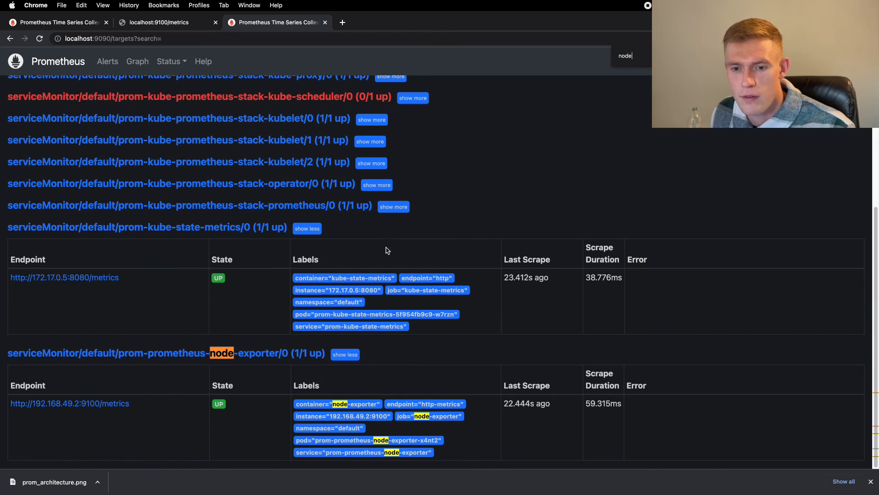
{"action": "mouse_move", "coordinate": [170, 356]}
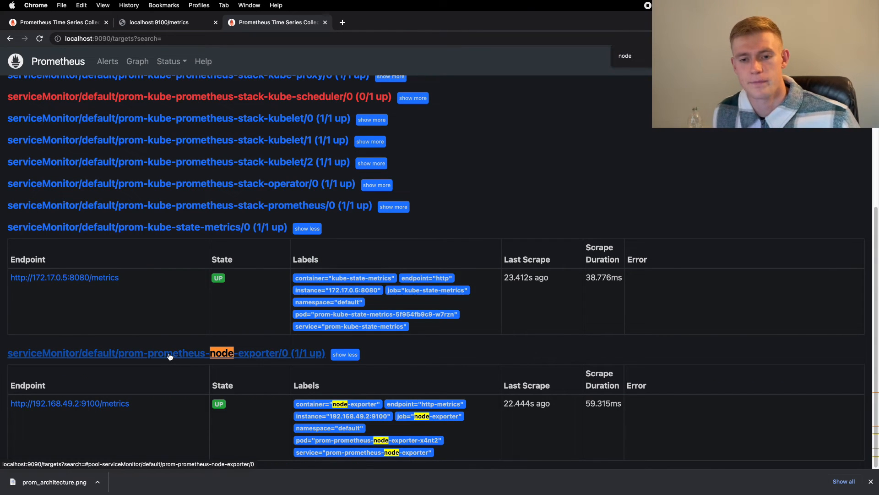
{"action": "mouse_move", "coordinate": [54, 403]}
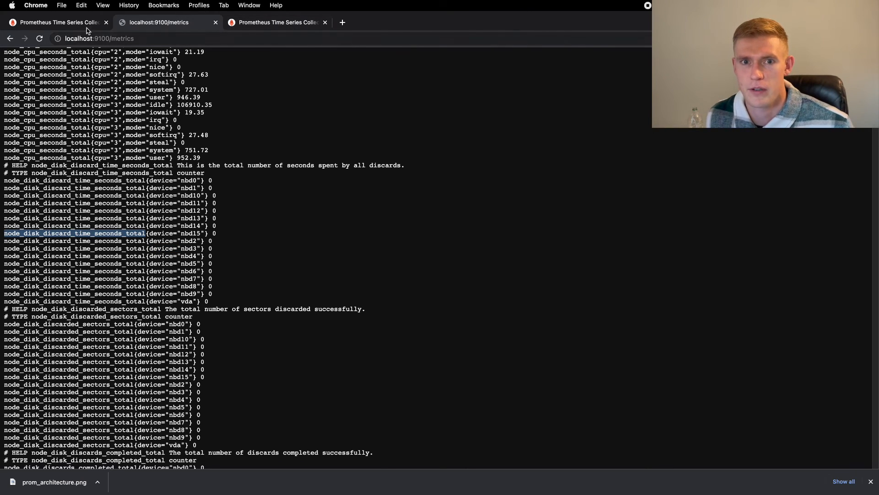
Step: Return to the Slides presentation to present the Collectors slide
{"action": "left_click", "coordinate": [60, 22]}
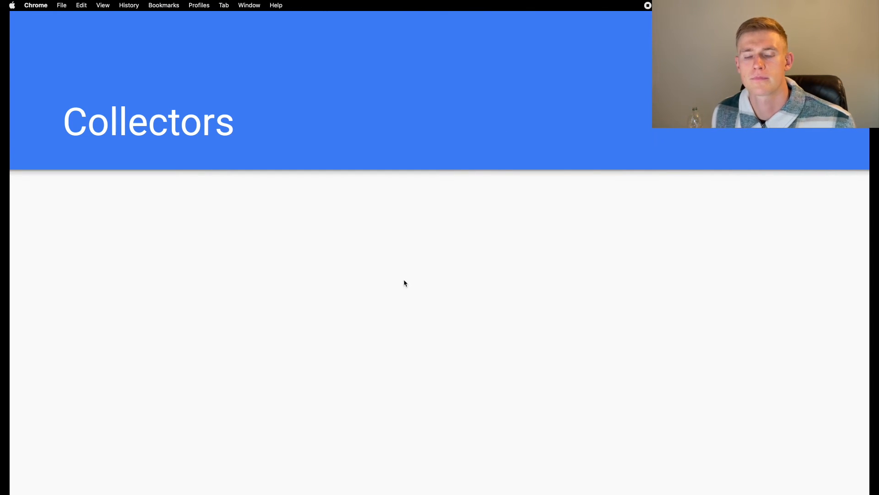
{"action": "mouse_move", "coordinate": [355, 198]}
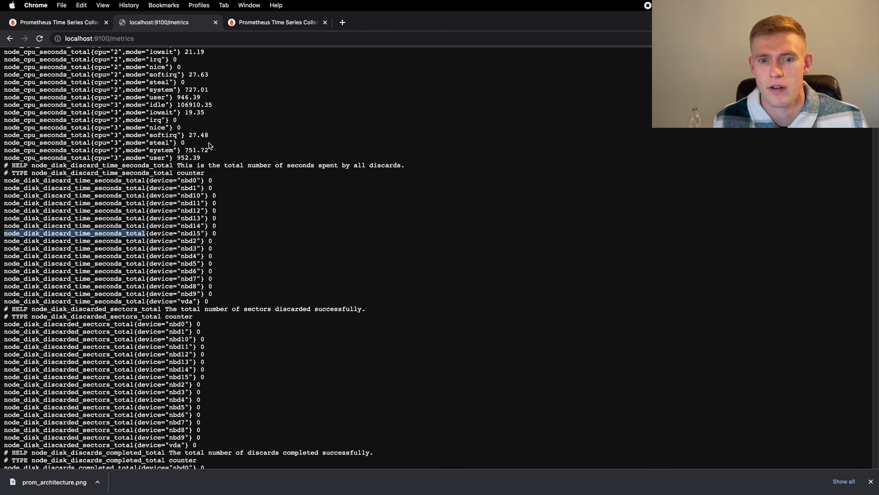
{"action": "scroll", "scroll_direction": "down", "scroll_amount": 3}
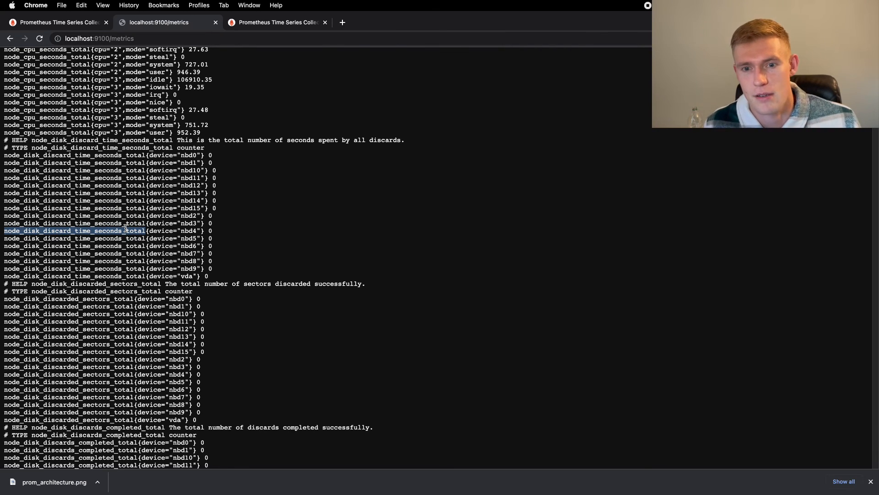
{"action": "scroll", "scroll_direction": "down", "scroll_amount": 3}
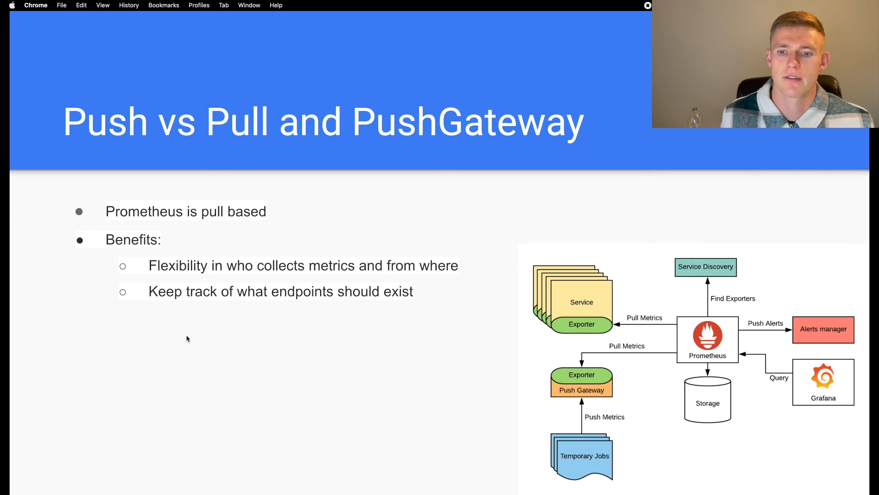
Step: Add the bullet 'Jobs push metrics to pushgateway' to the Push vs Pull slide
{"action": "type", "text": "Jobs push metrics to pushgateway"}
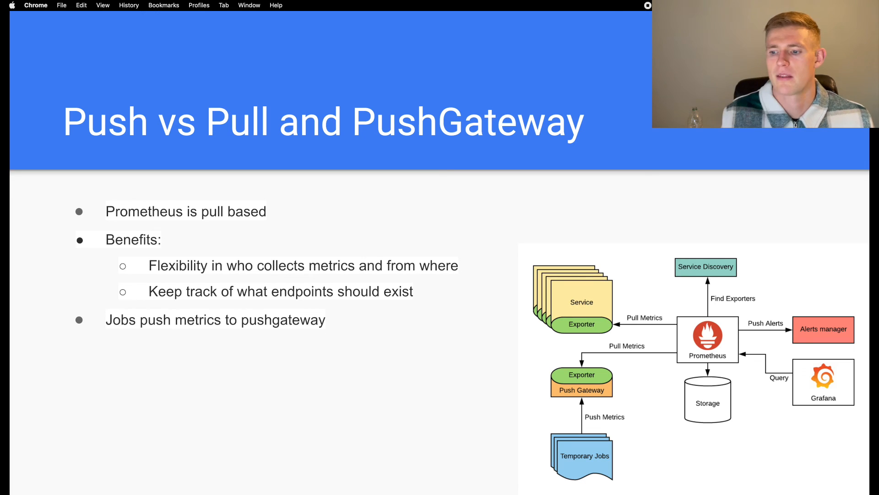
{"action": "mouse_move", "coordinate": [326, 335]}
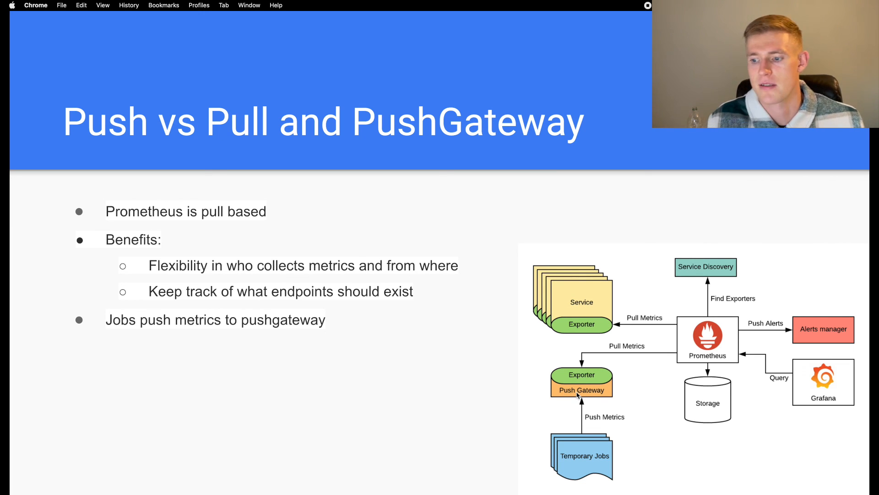
{"action": "mouse_move", "coordinate": [578, 461]}
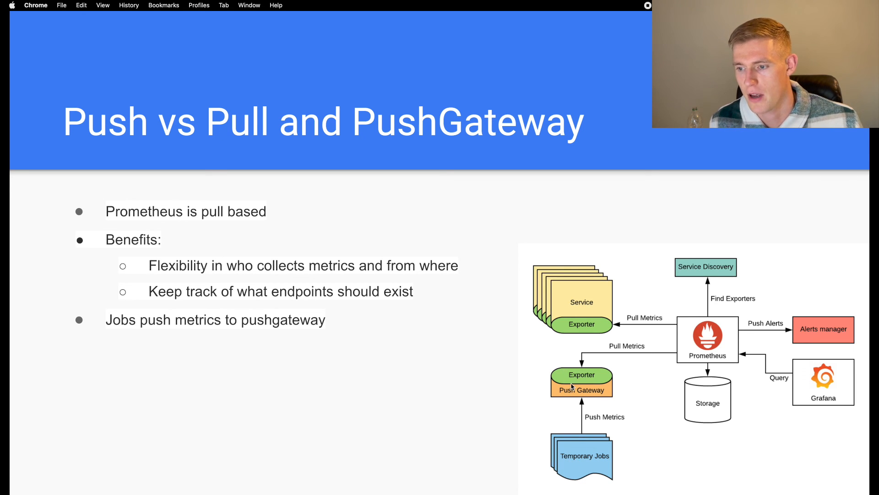
{"action": "mouse_move", "coordinate": [687, 346]}
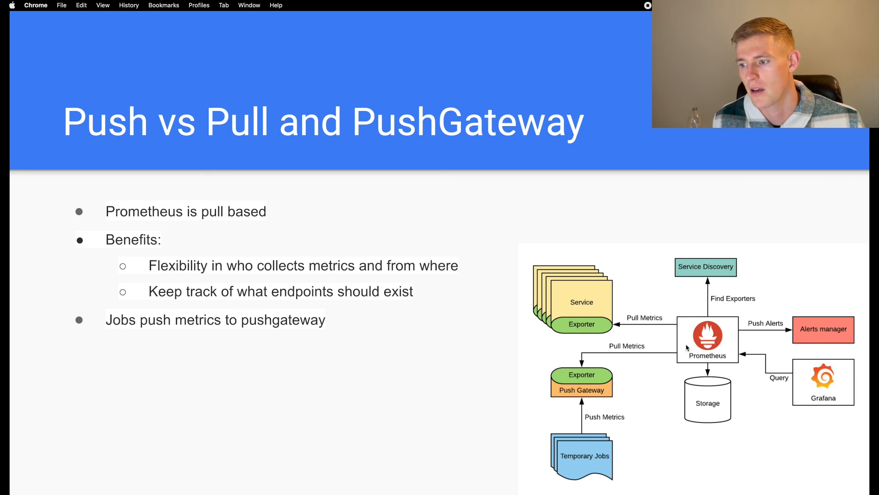